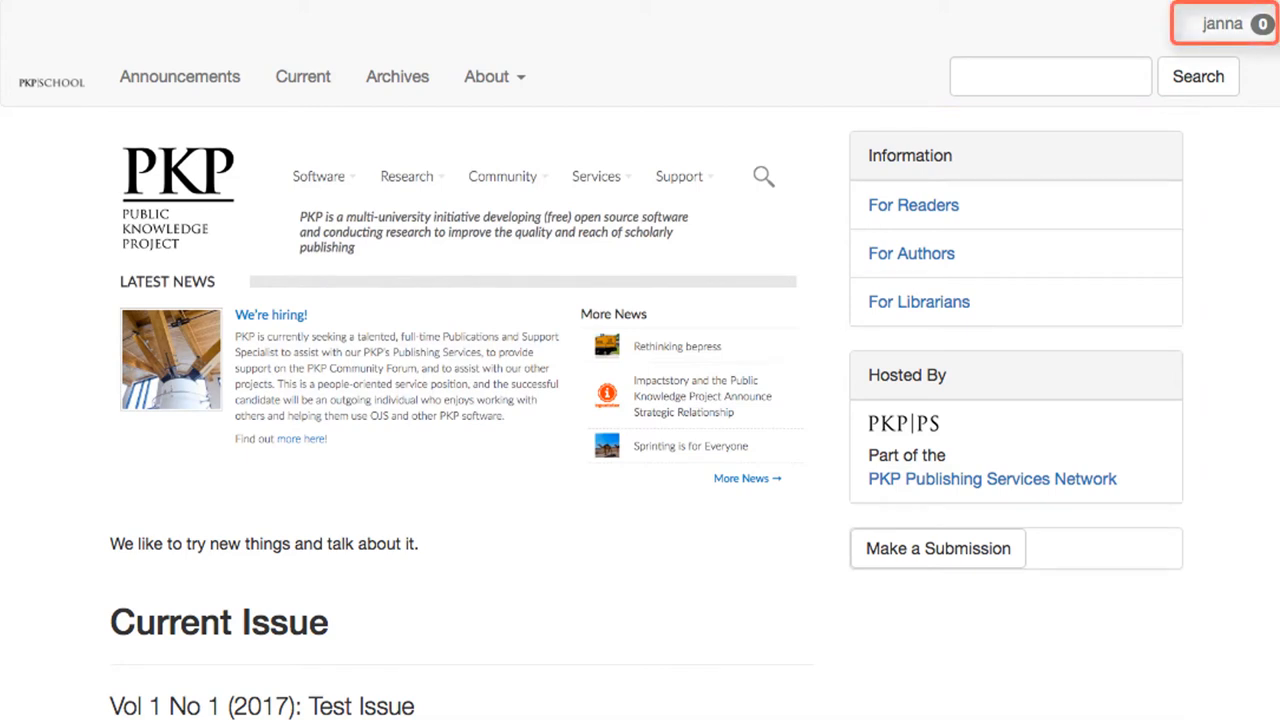
Switch from the public homepage to the editorial Dashboard via the user menu.
left_click(1222, 23)
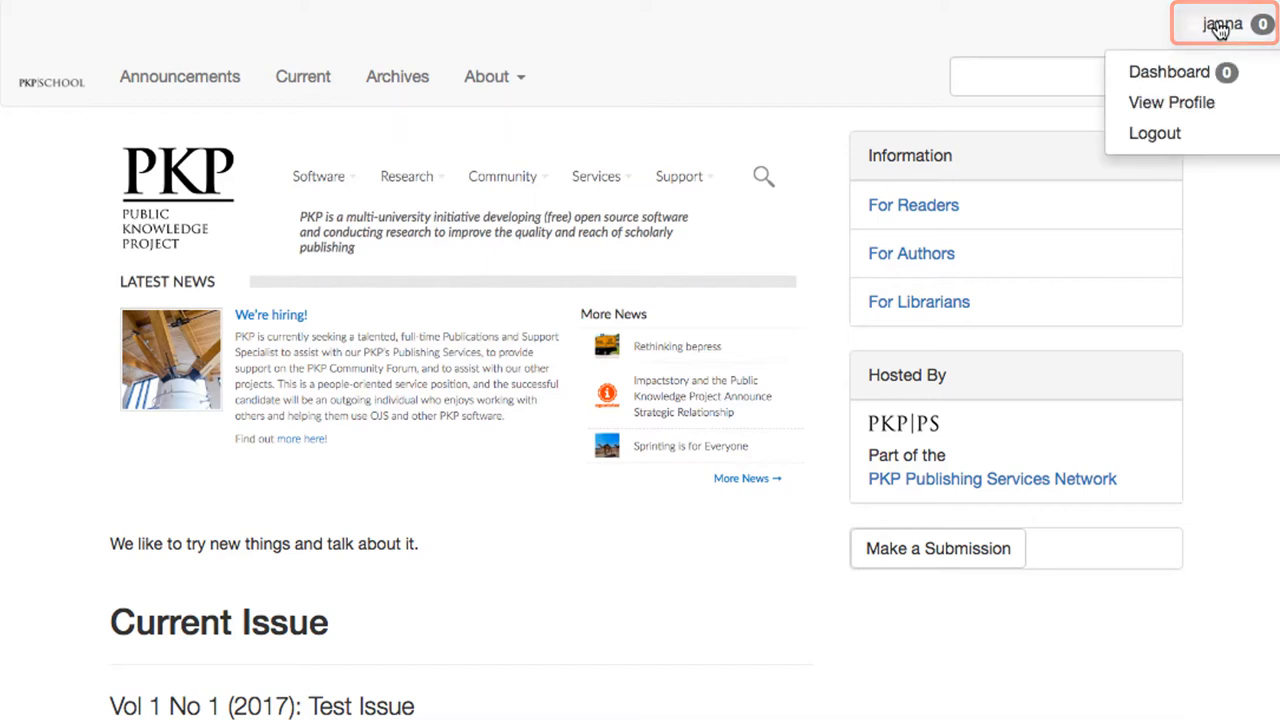
left_click(1168, 71)
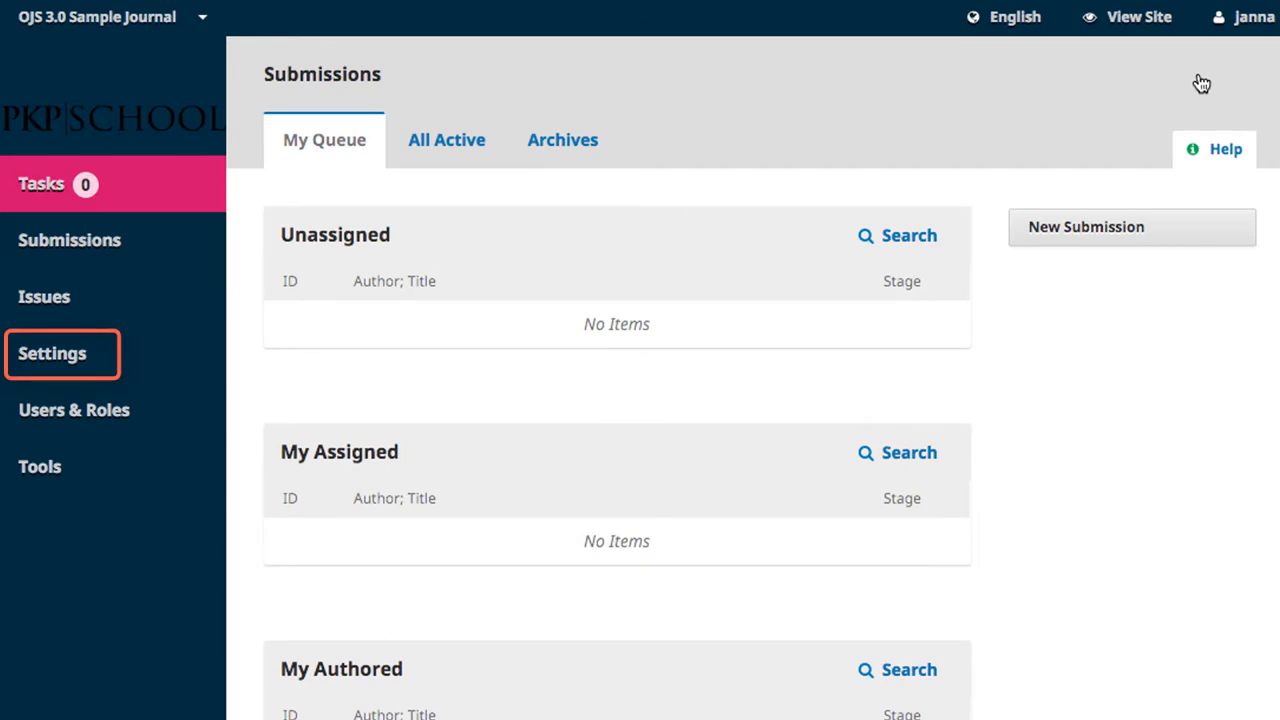
mouse_move(219, 310)
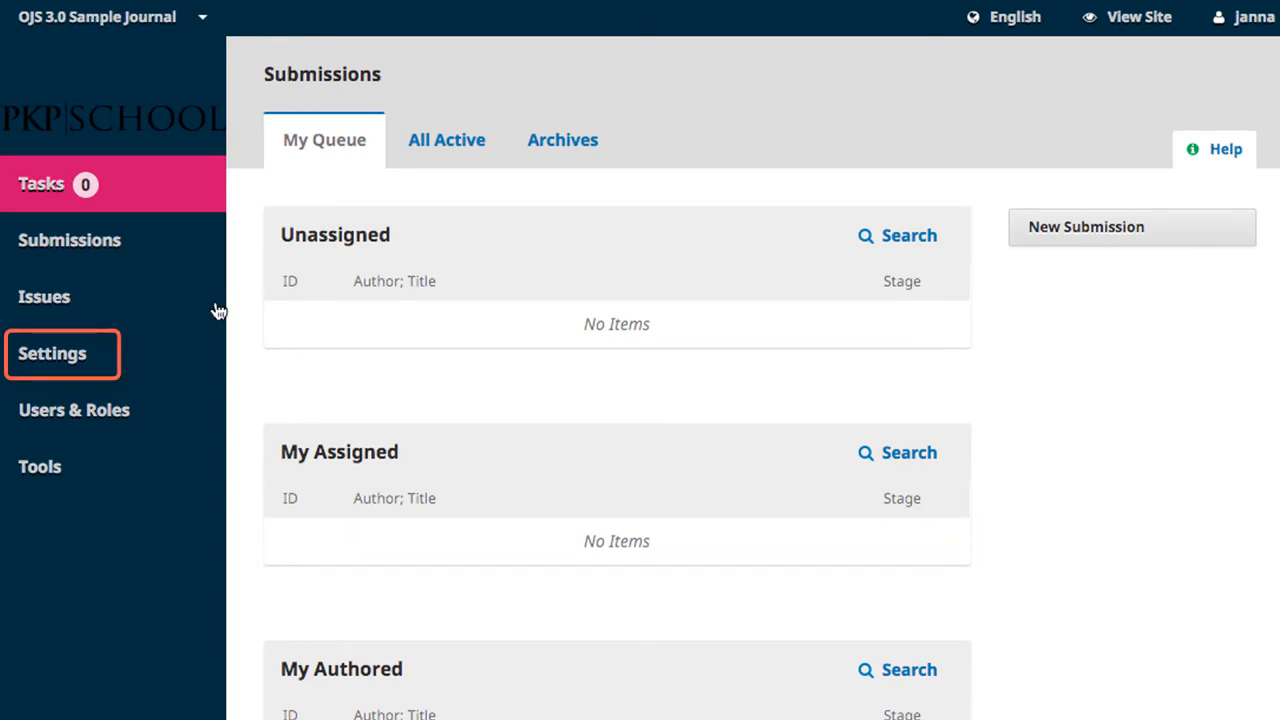
Show the Installed Plugins list under website Settings.
left_click(52, 353)
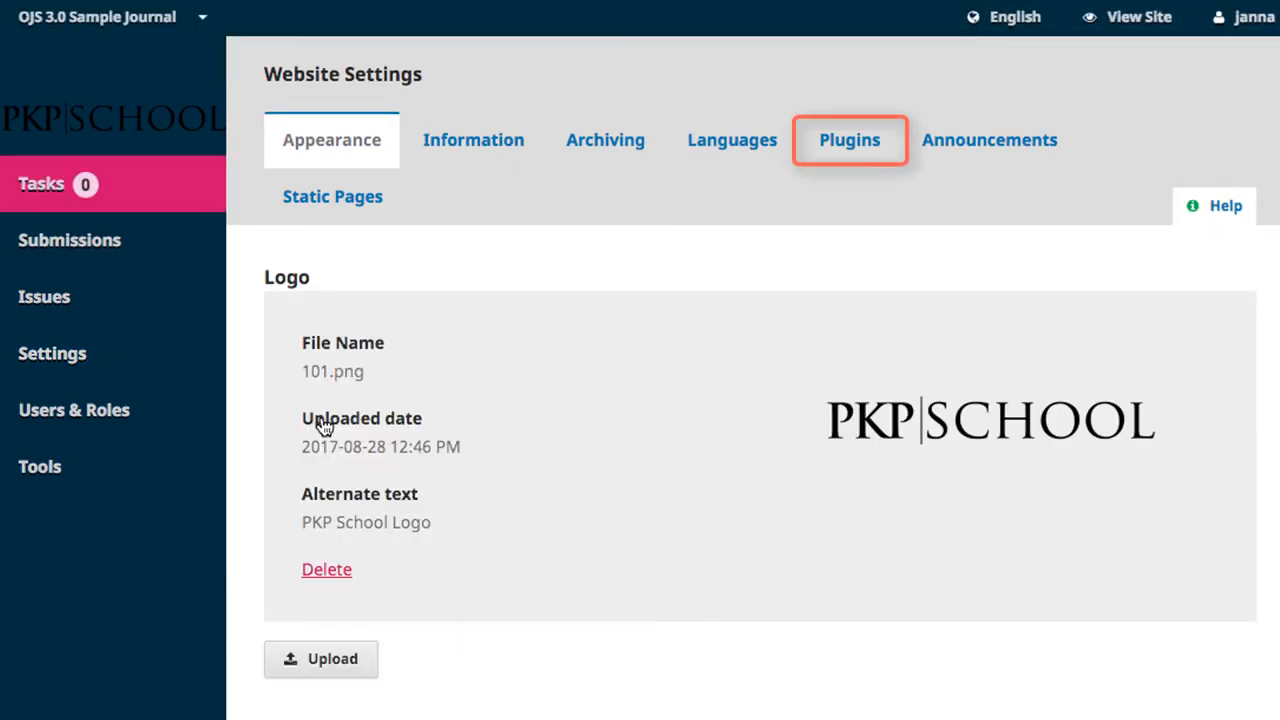
mouse_move(535, 91)
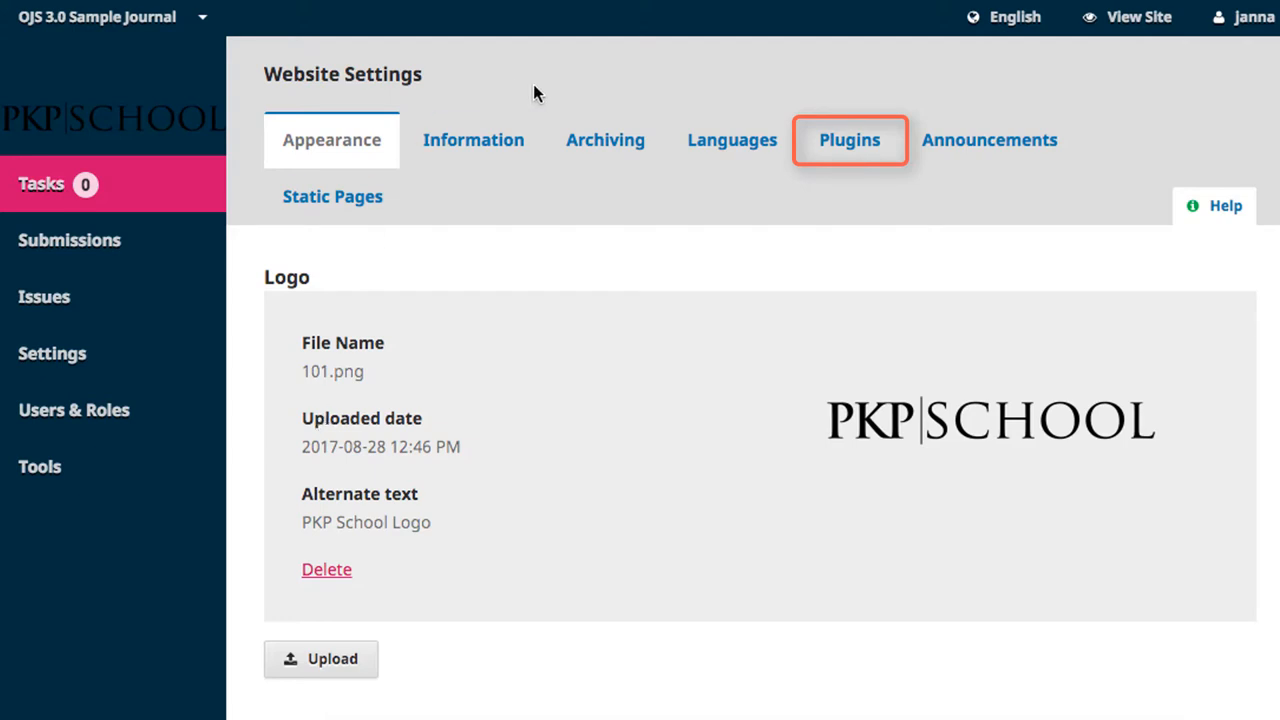
left_click(849, 139)
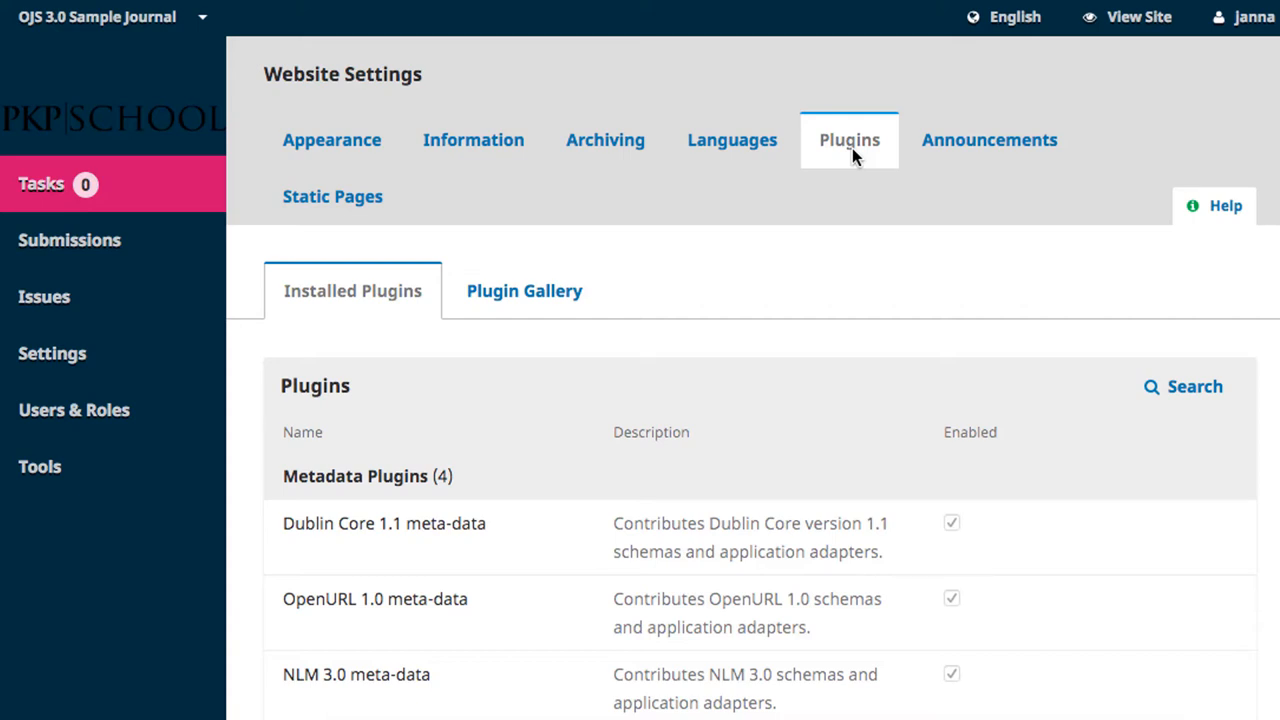
Tick Enabled for Custom Block Manager in the Installed Plugins list.
scroll("down", 3)
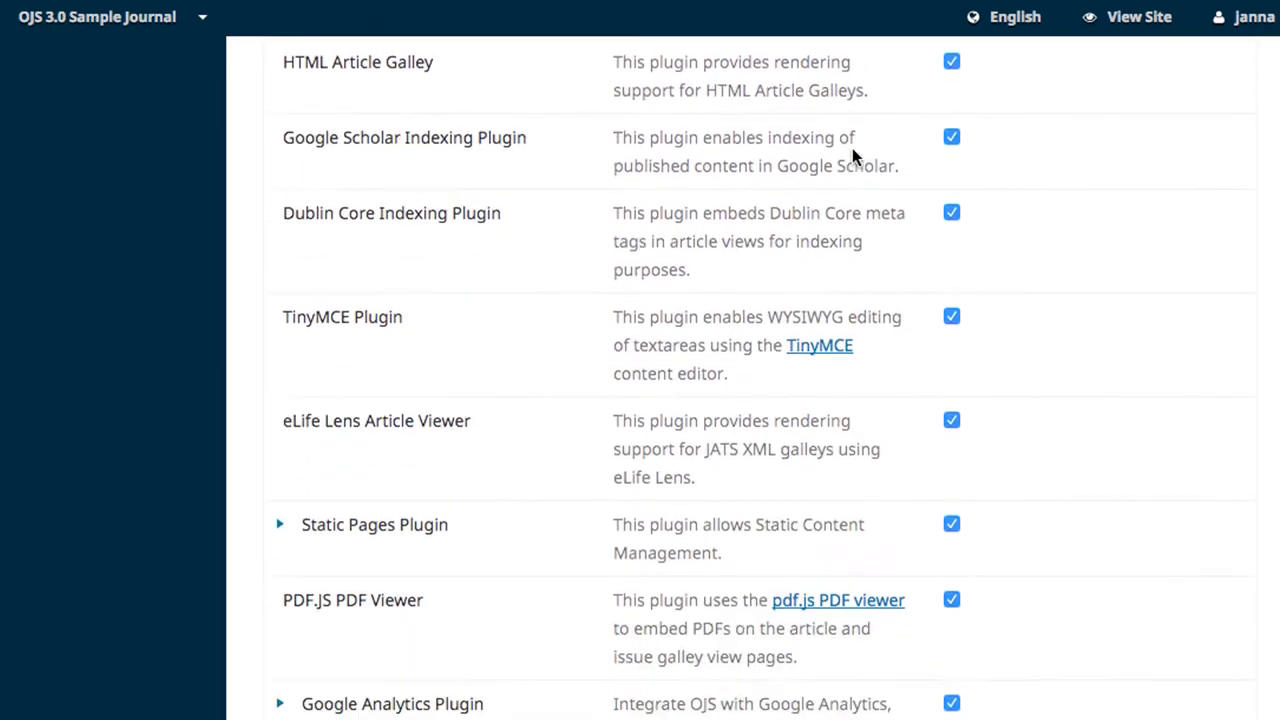
scroll("down", 3)
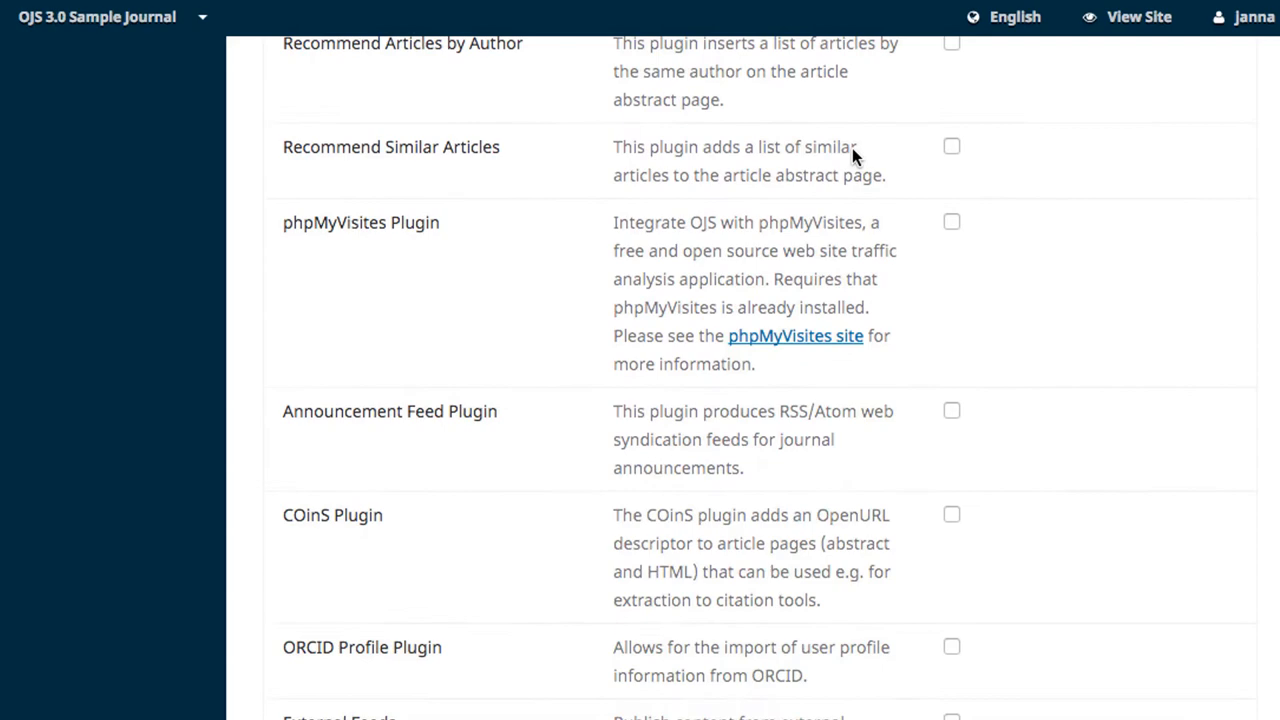
scroll("down", 3)
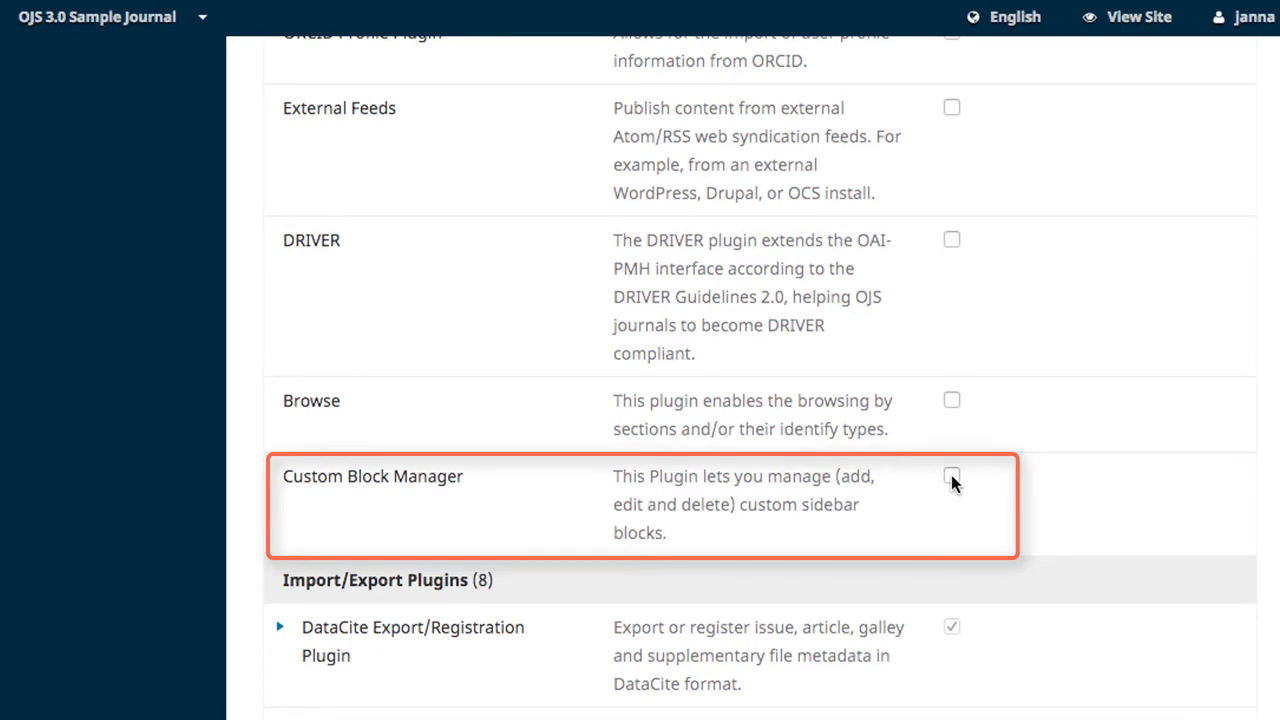
left_click(951, 476)
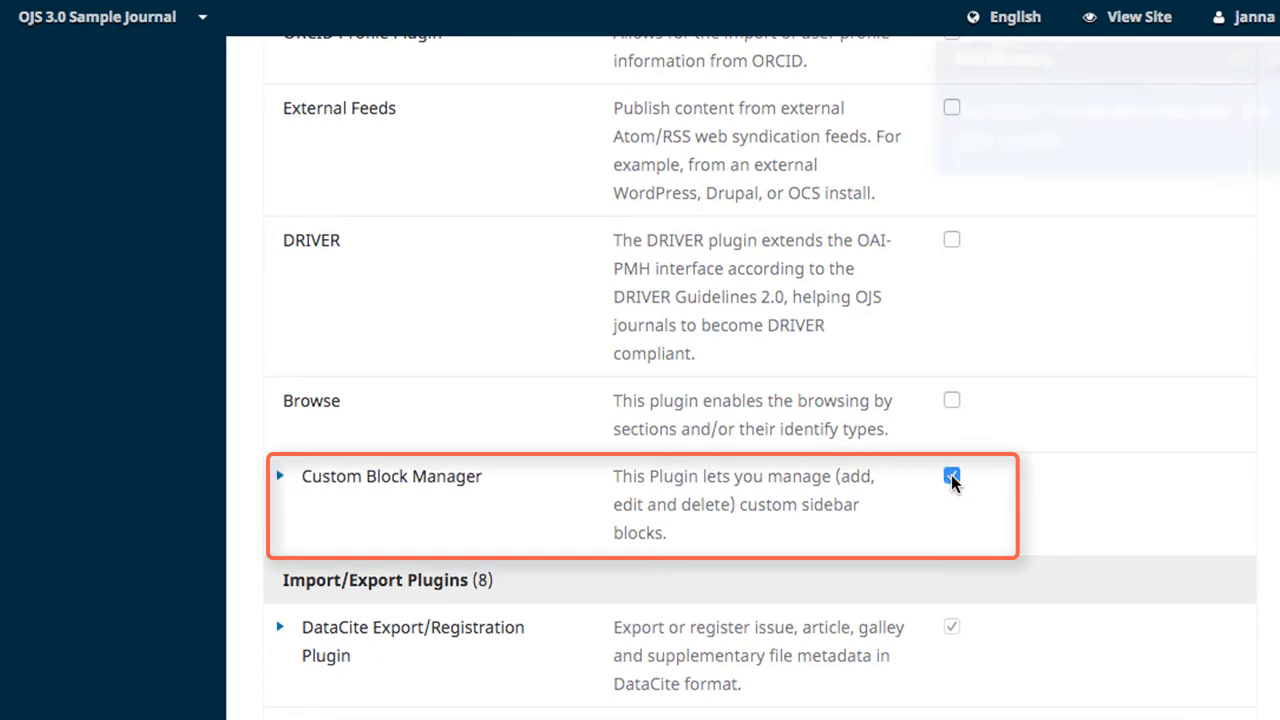
left_click(951, 476)
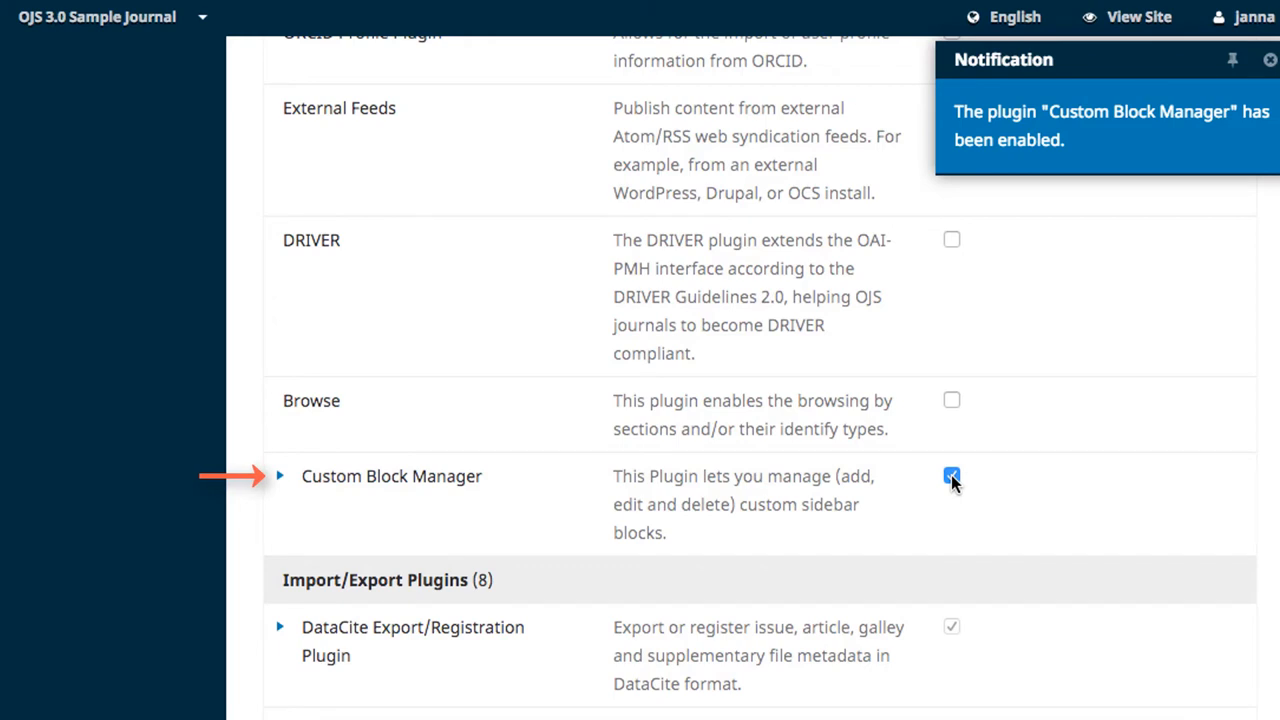
left_click(1270, 59)
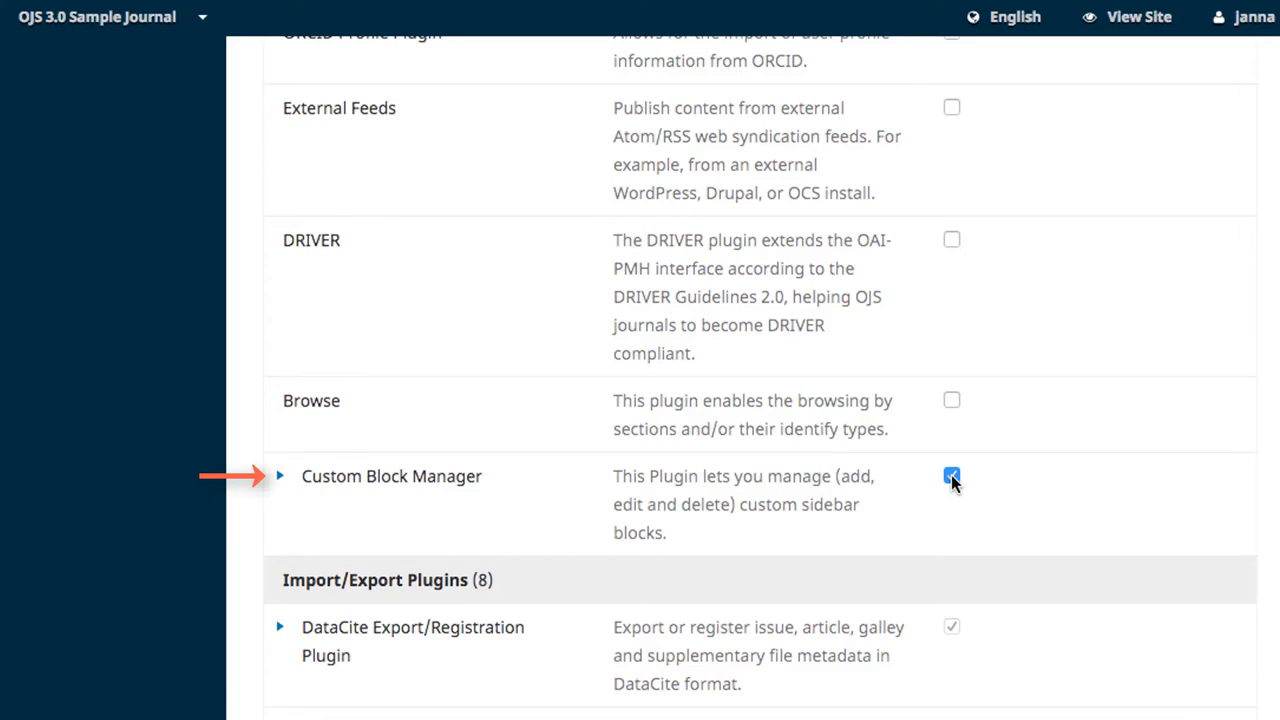
Open Manage Custom Blocks for Custom Block Manager and begin adding a block.
left_click(280, 476)
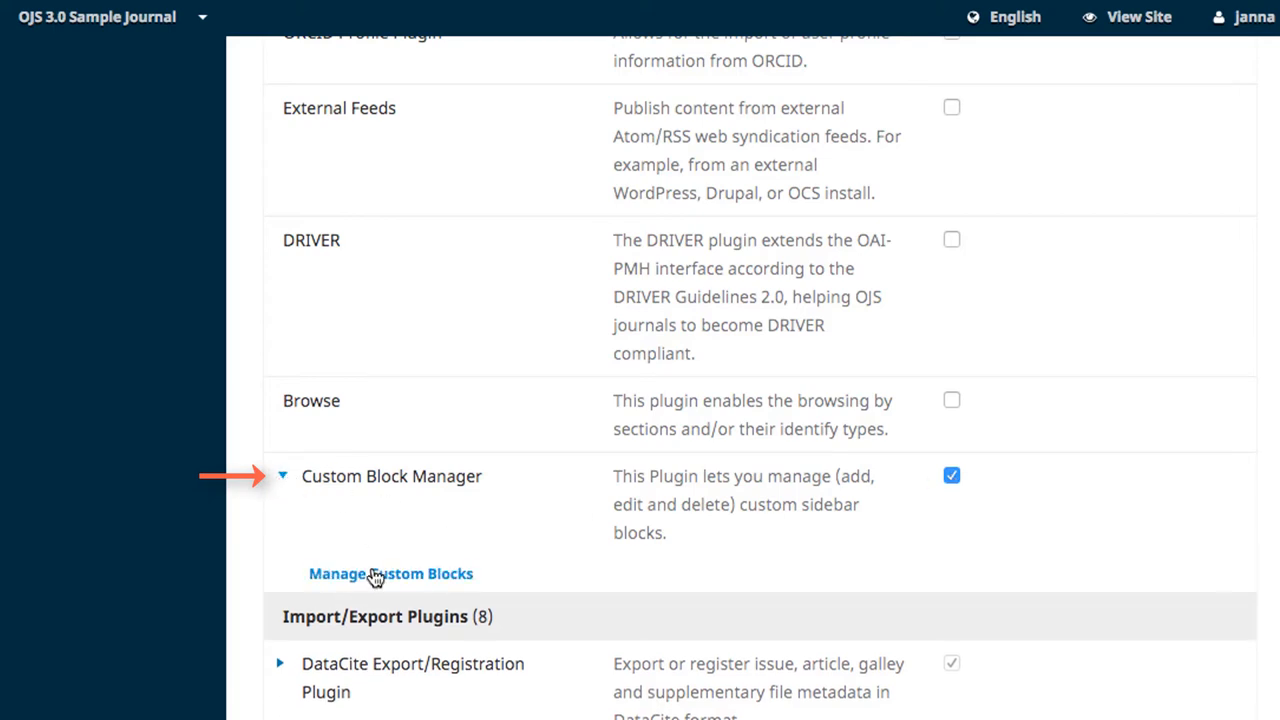
left_click(390, 573)
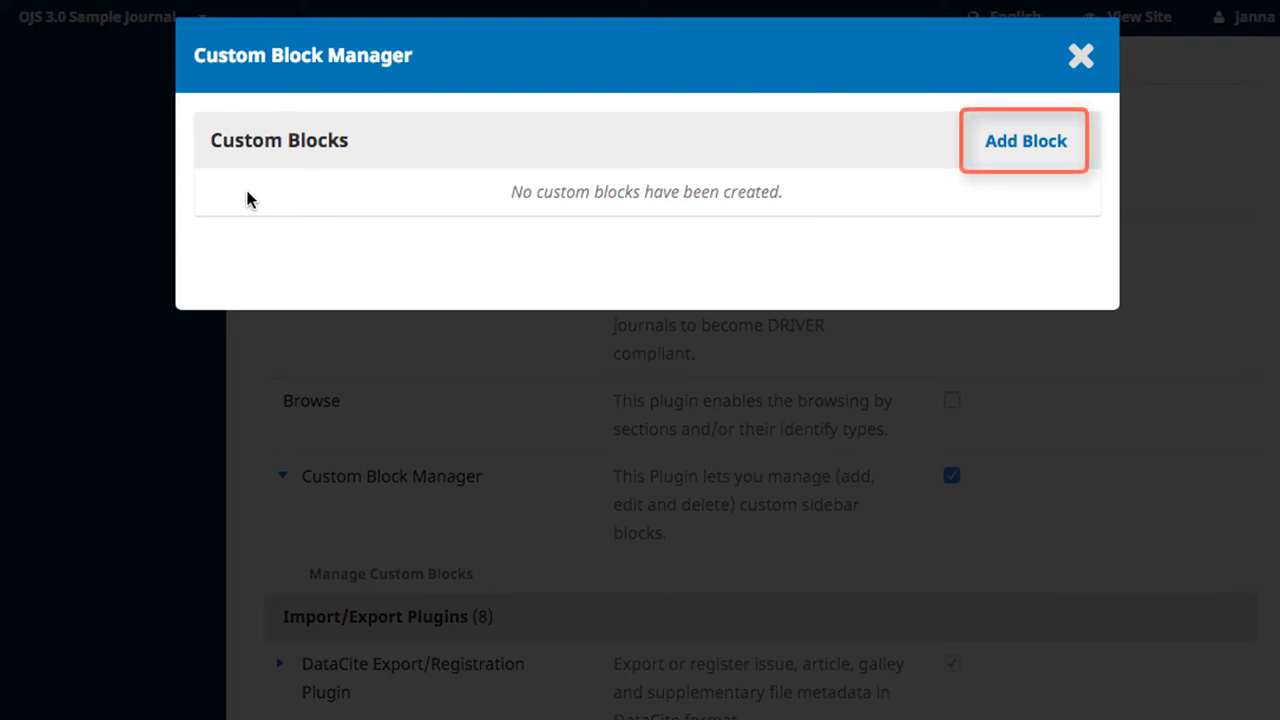
left_click(1024, 140)
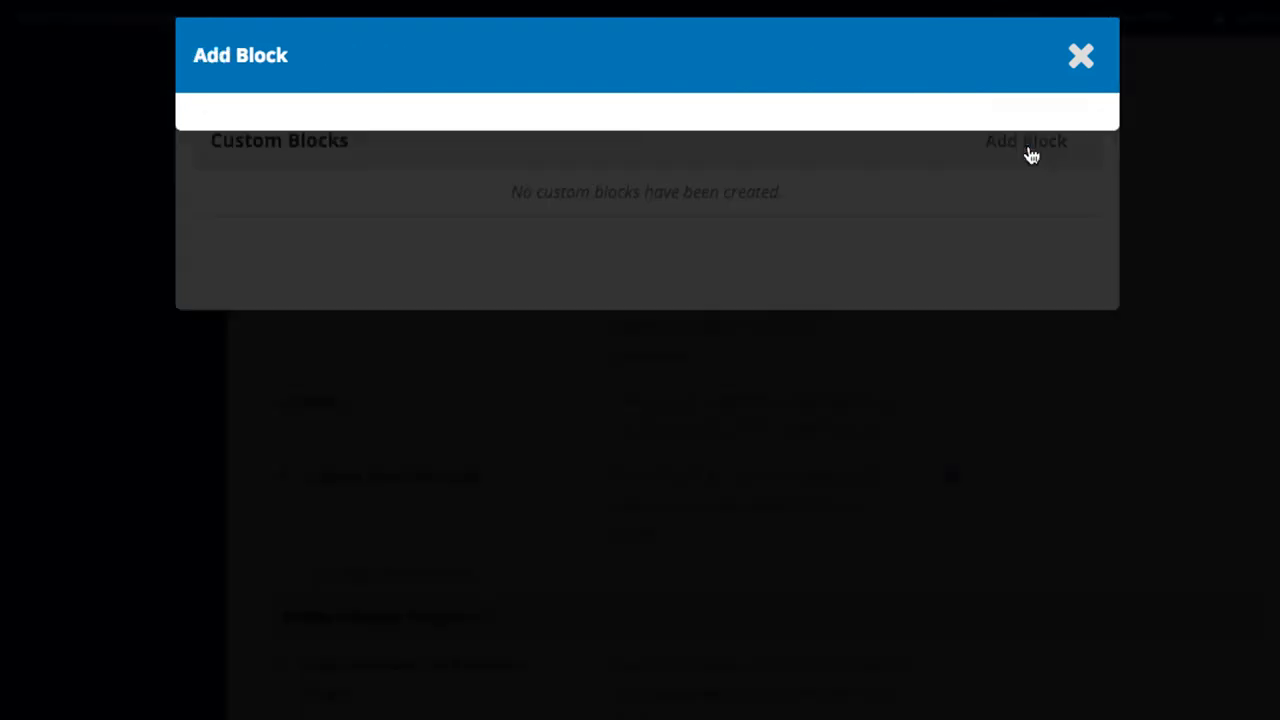
Save a new custom block named 'Test' with content 'test'.
left_click(1025, 141)
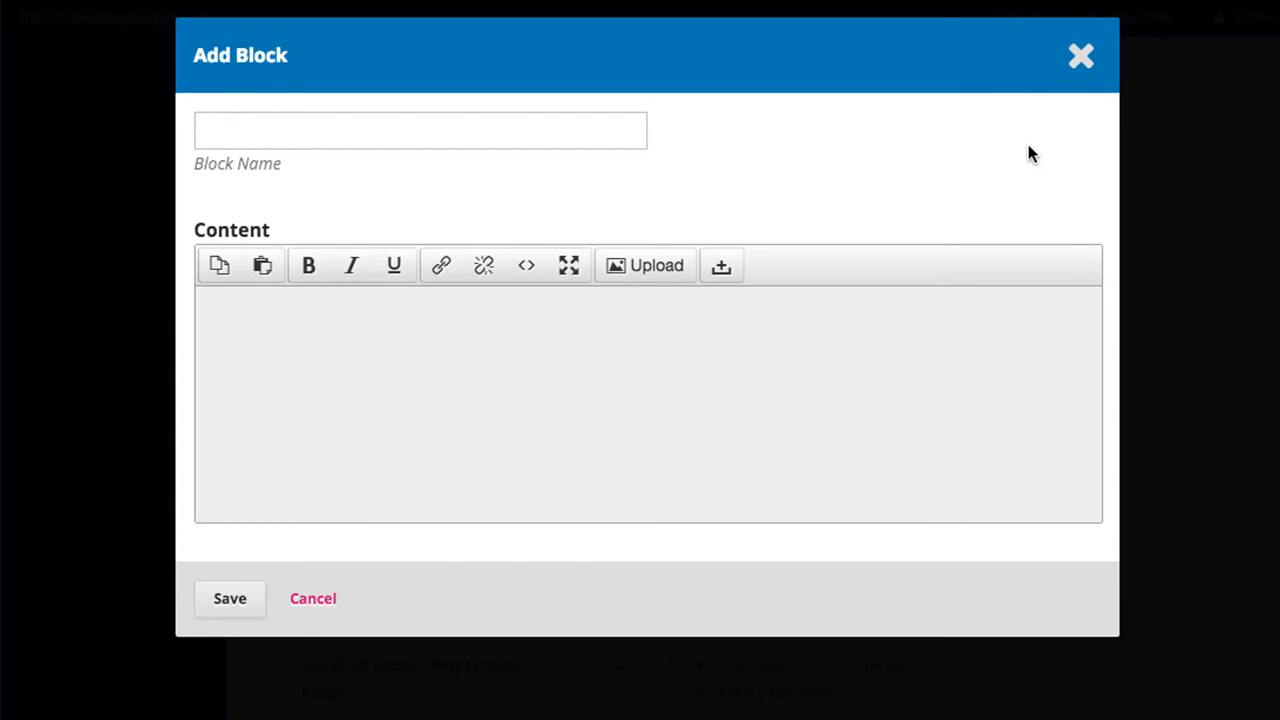
type("Test")
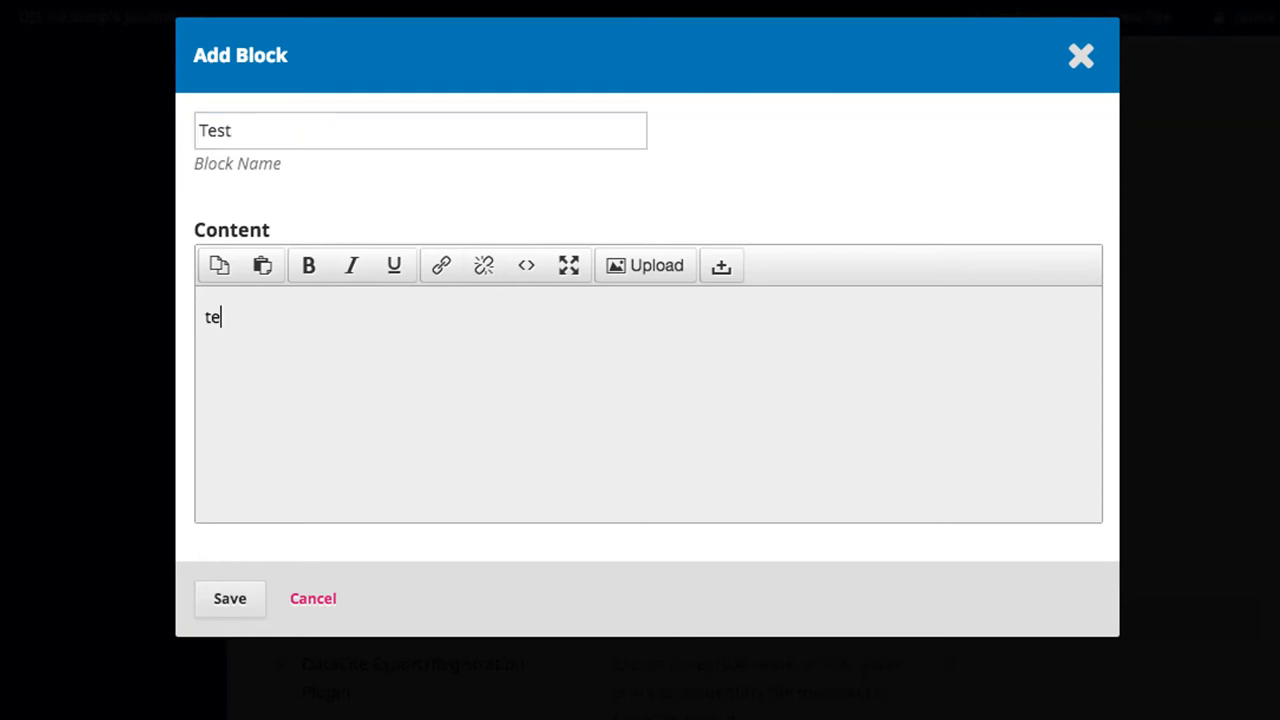
type("st")
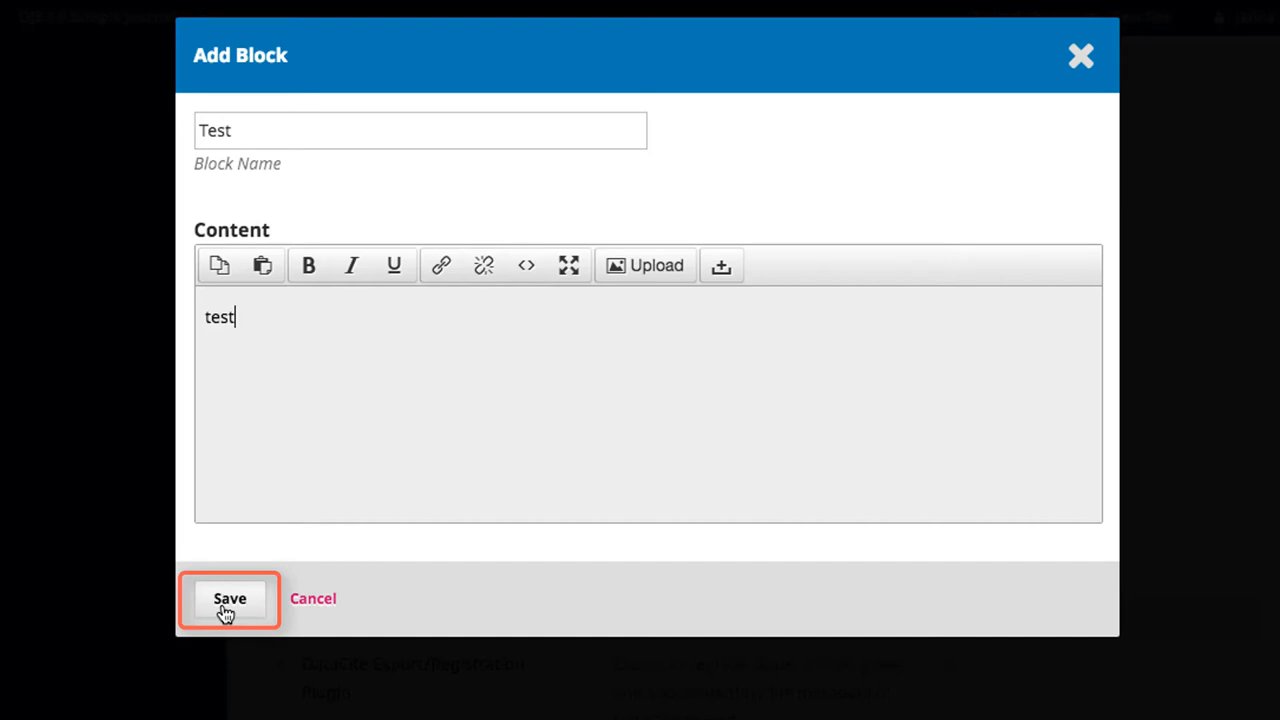
left_click(229, 598)
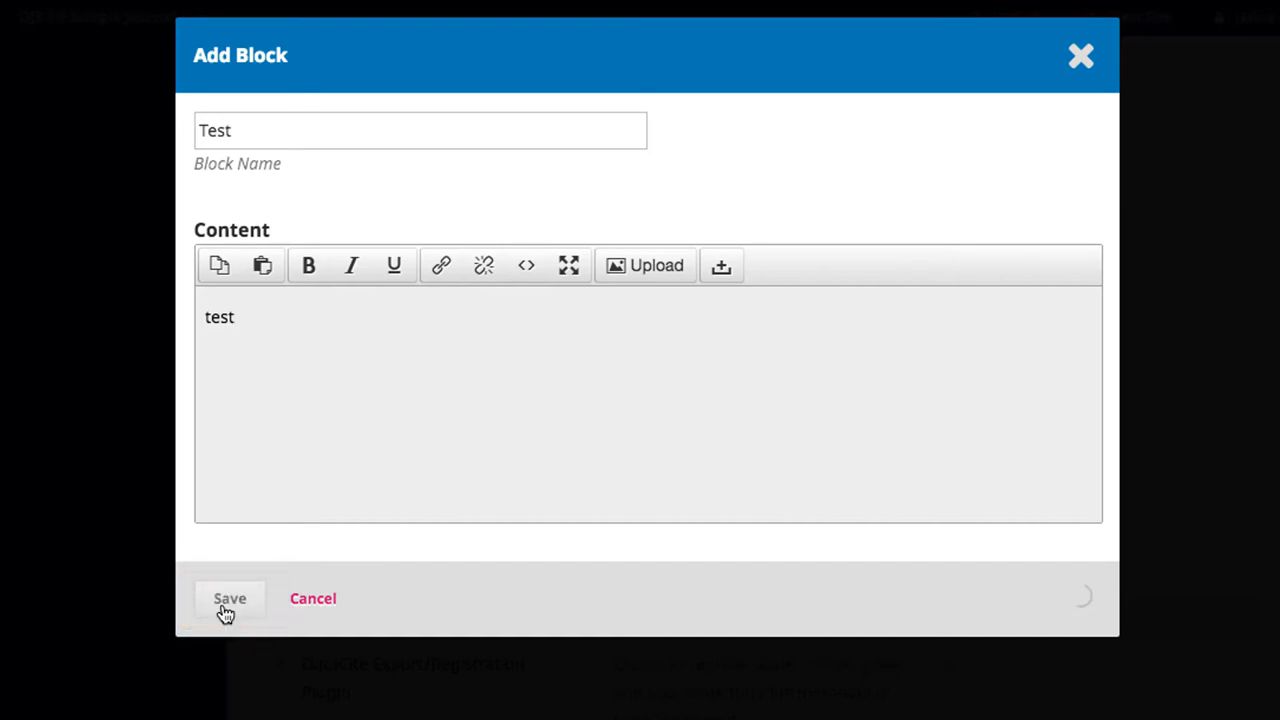
left_click(229, 598)
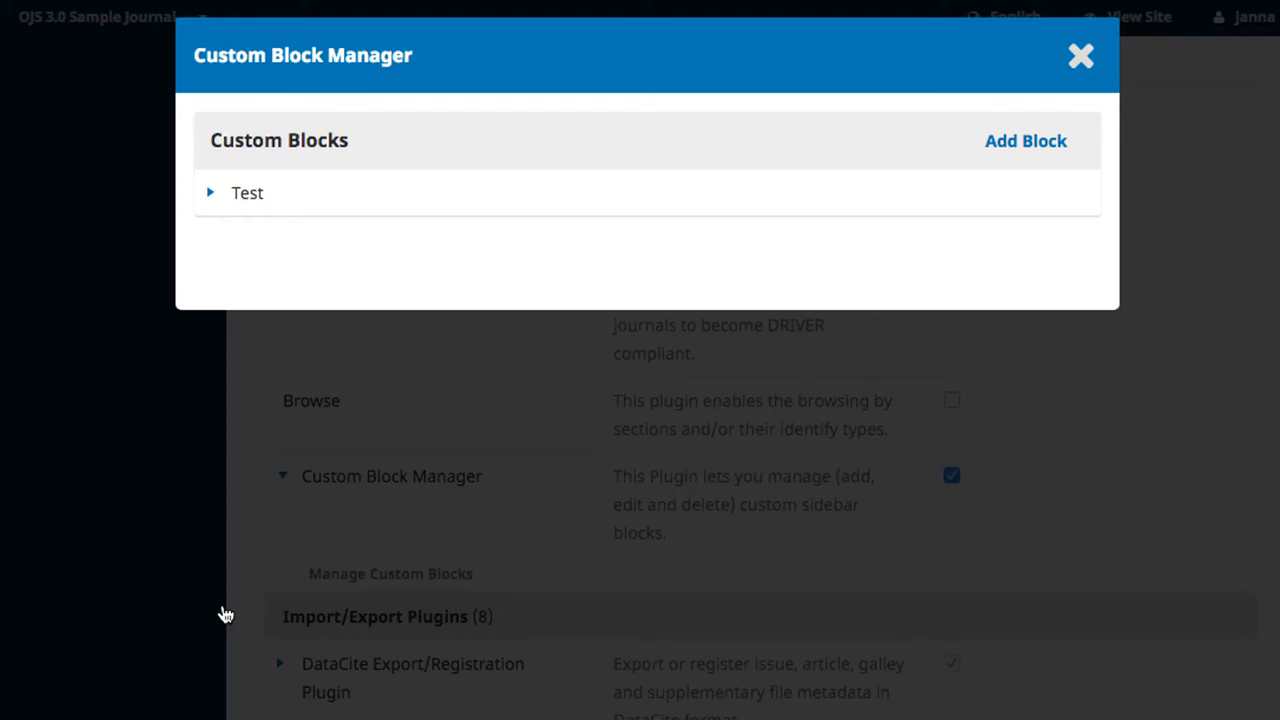
mouse_move(3, 392)
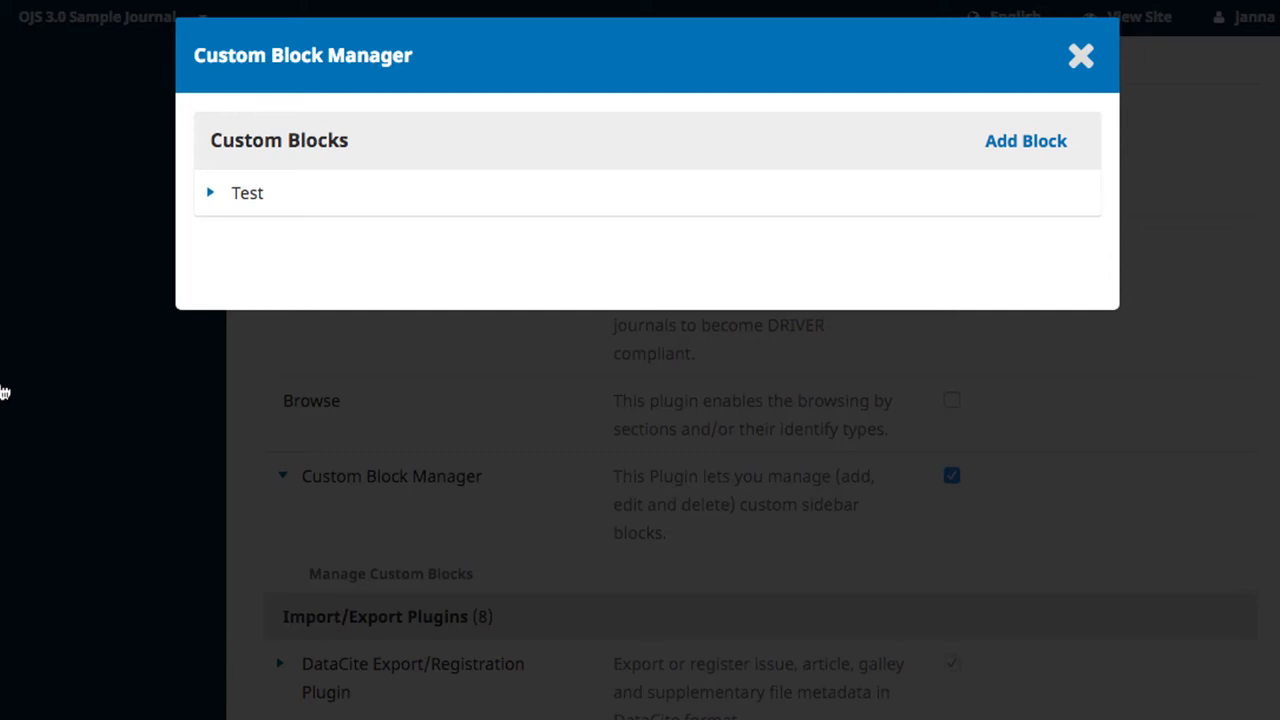
Expand the Test block's Edit/Delete options, then close the Custom Block Manager.
left_click(210, 192)
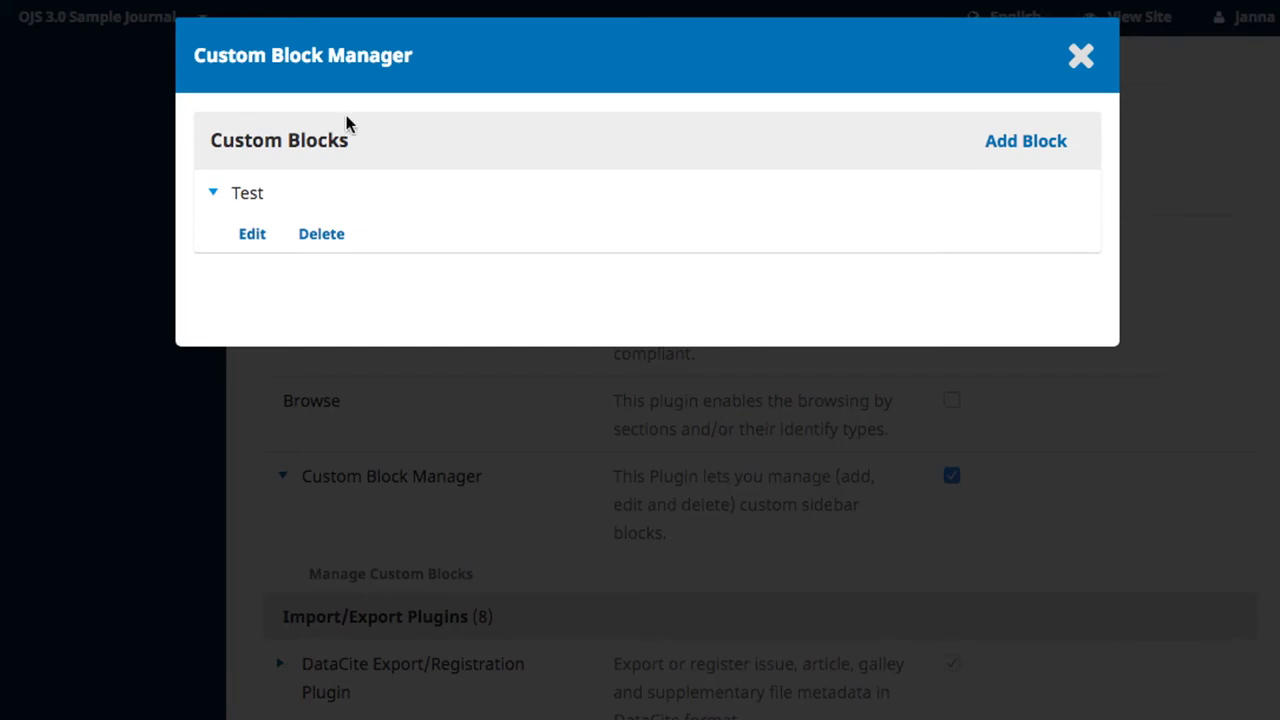
left_click(1081, 55)
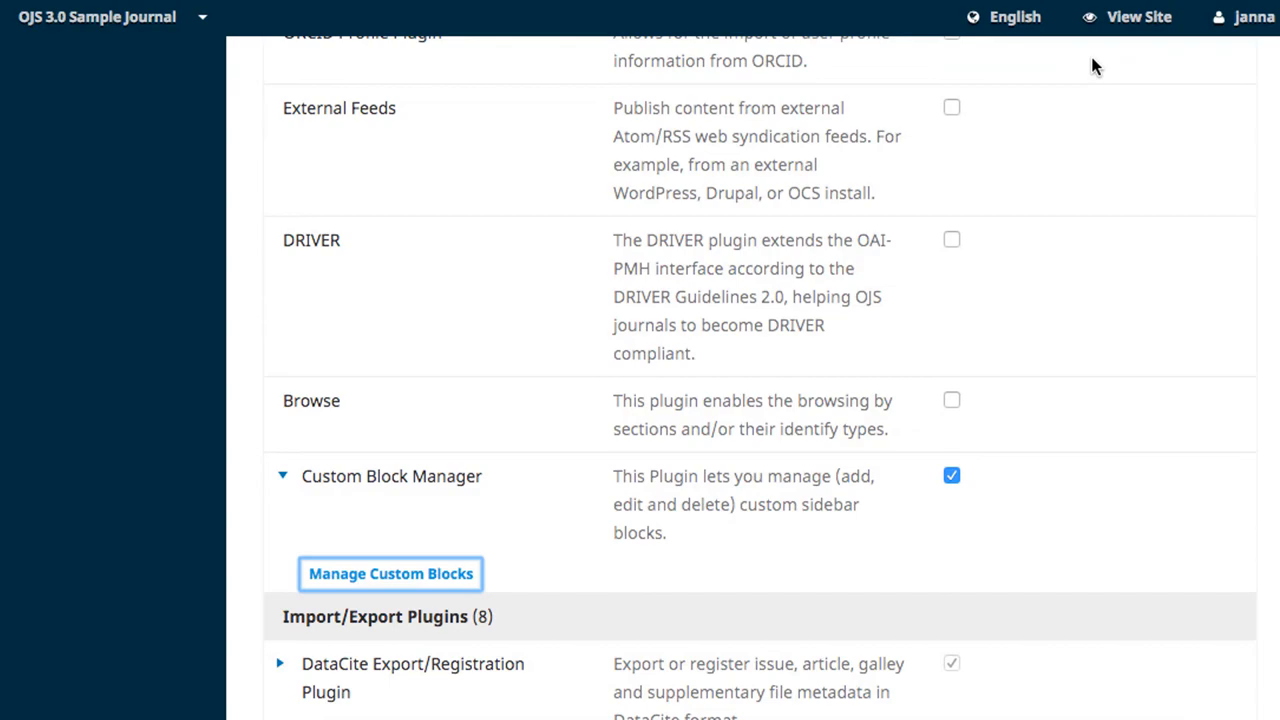
Move Test (Custom Block) into the Sidebar under Information Block in Appearance settings.
scroll("down", 3)
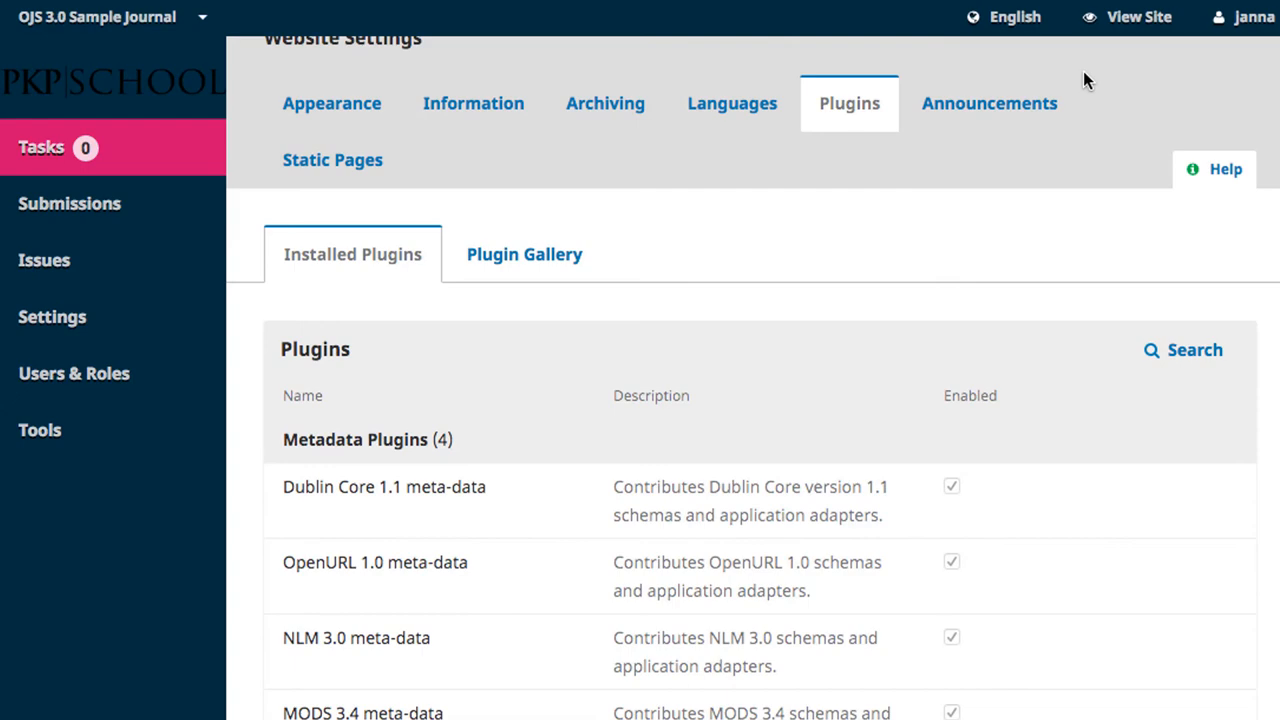
left_click(331, 103)
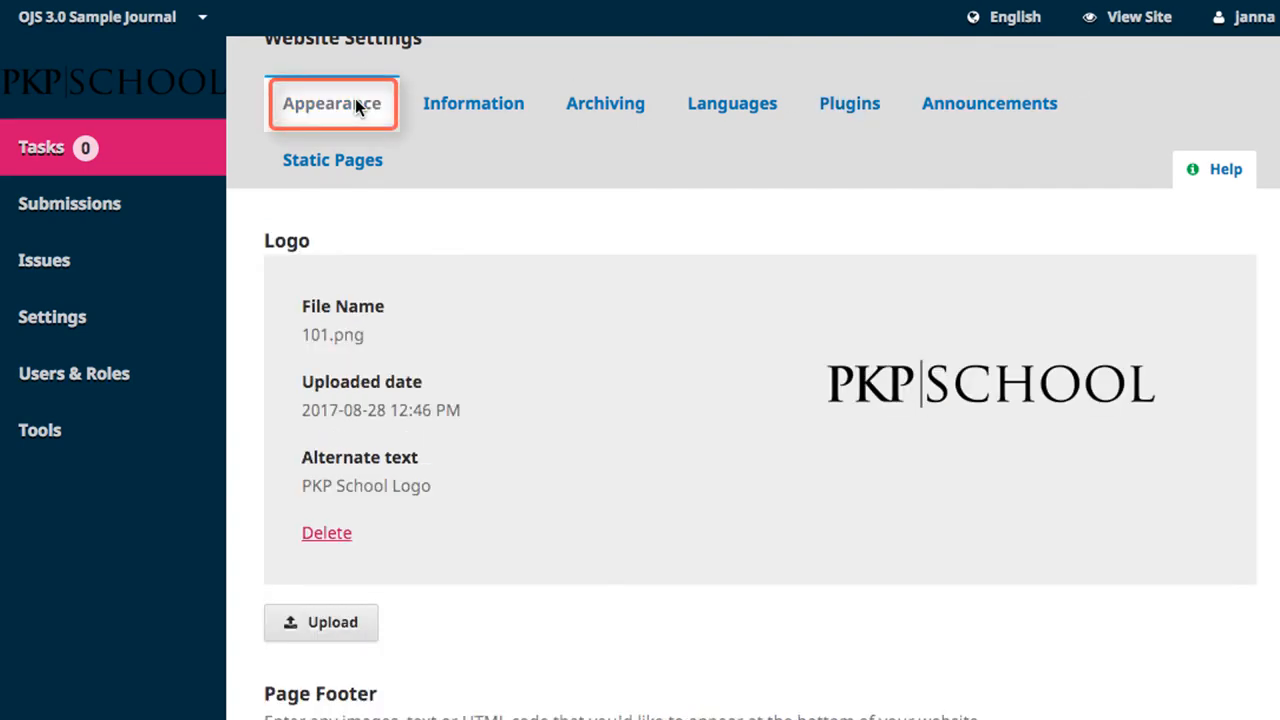
scroll("down", 3)
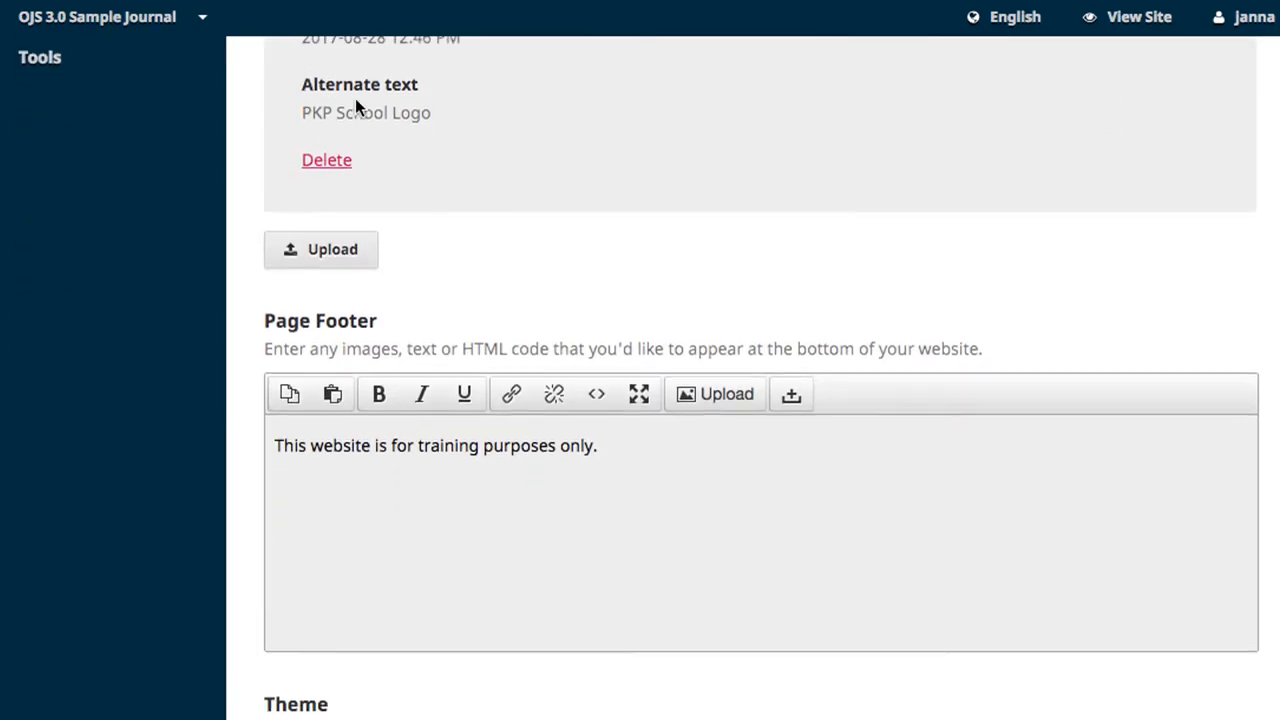
scroll("down", 3)
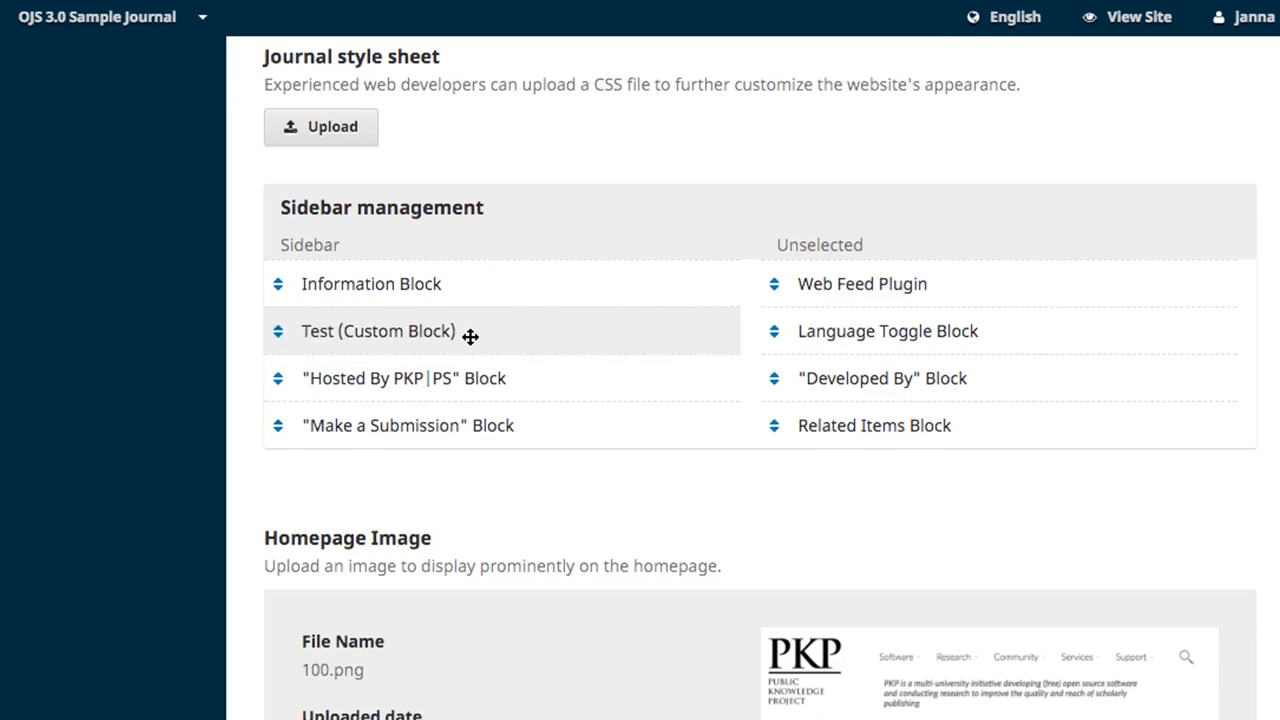
scroll("down", 3)
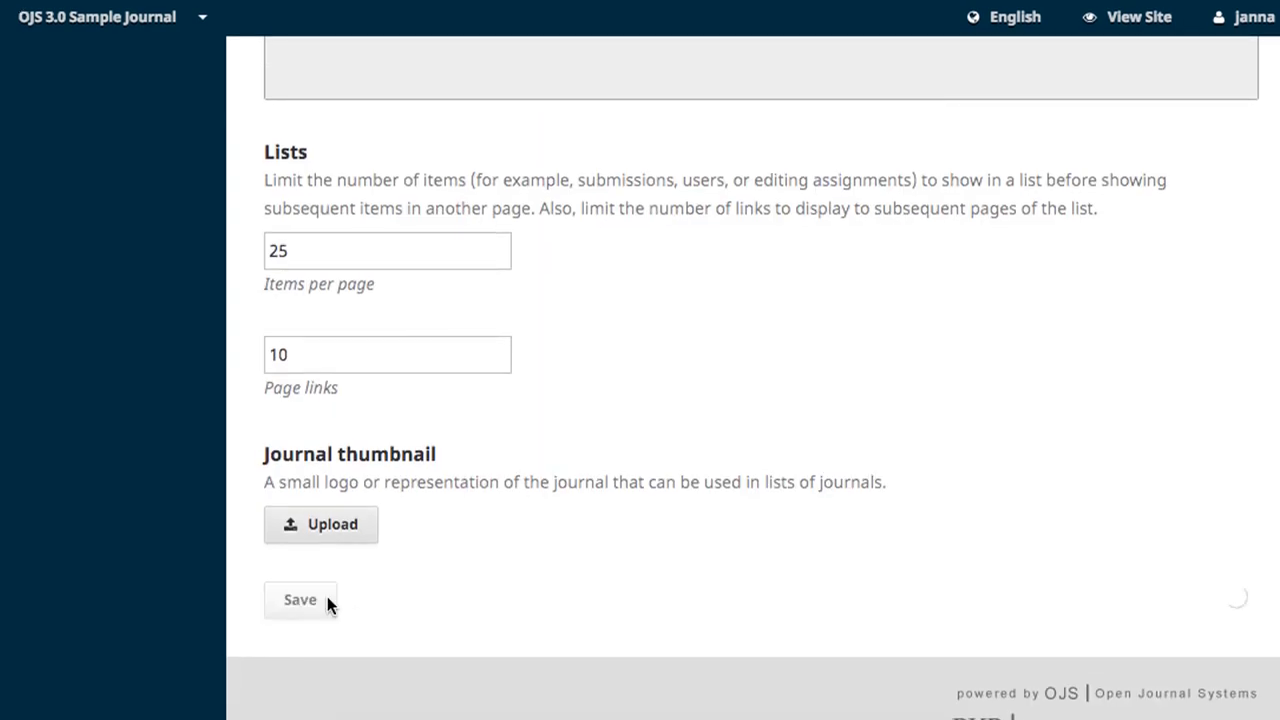
Save the Appearance settings and view the homepage showing the test block.
left_click(300, 599)
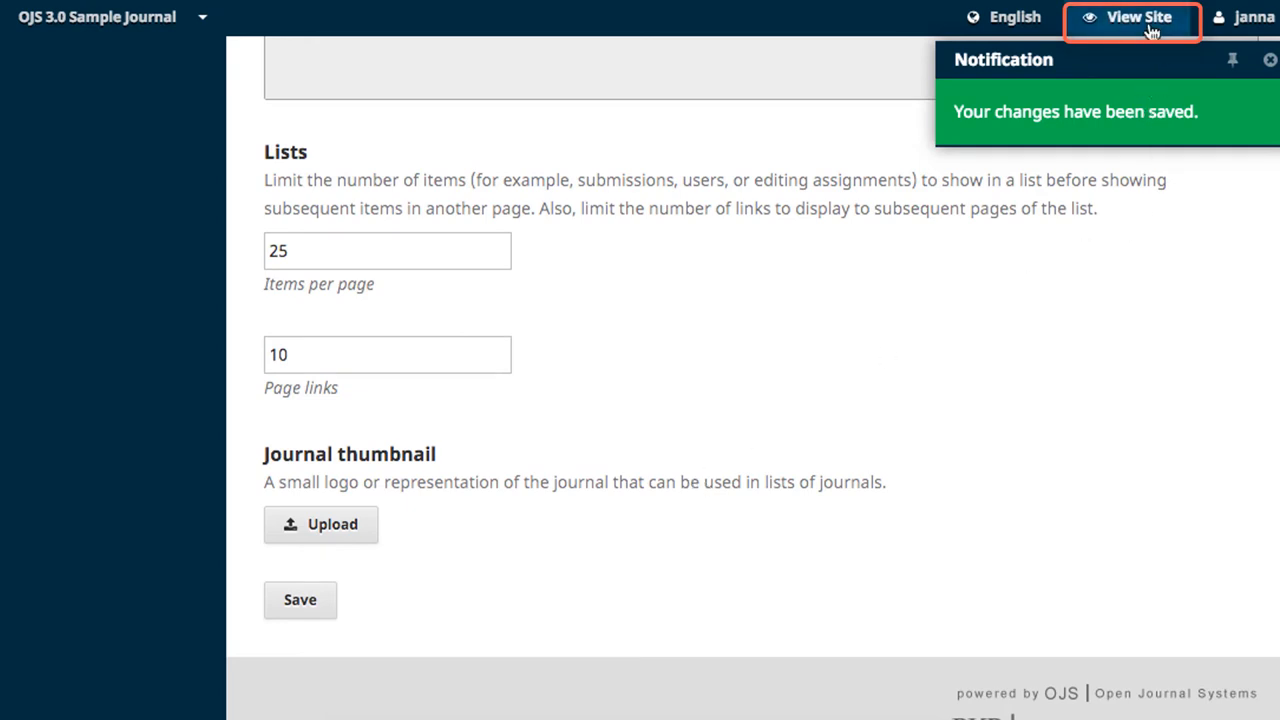
left_click(1138, 17)
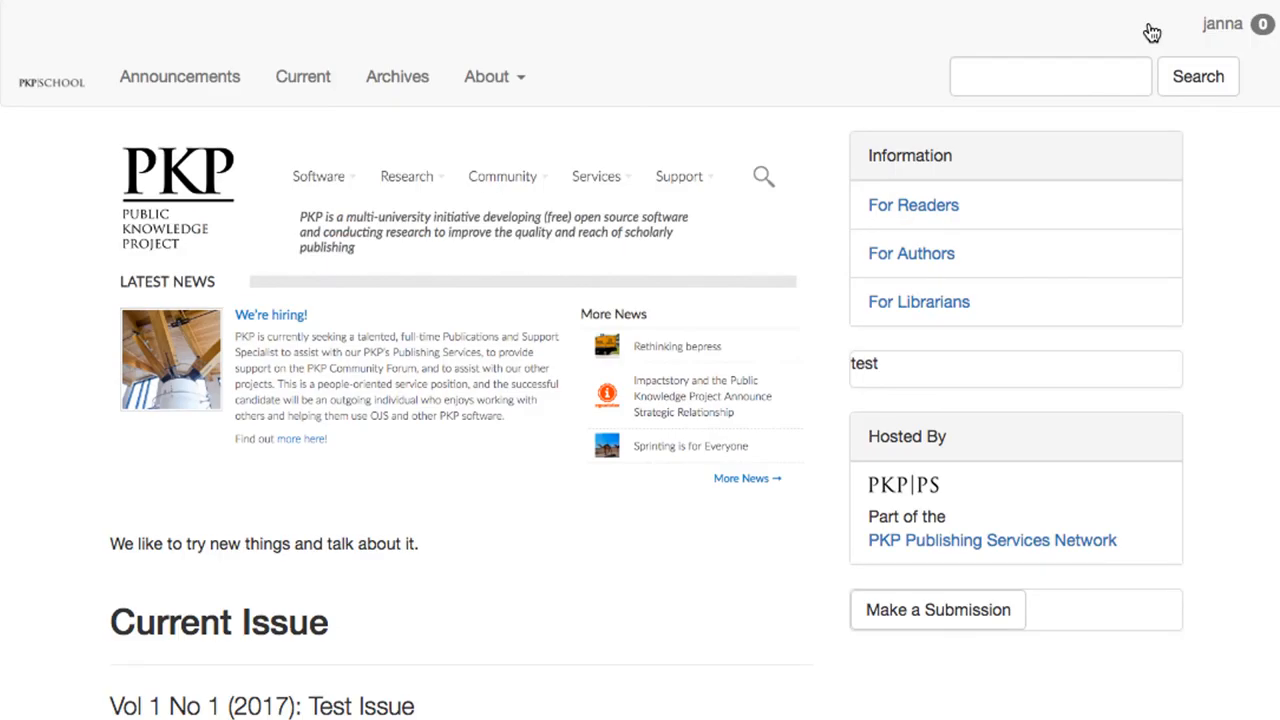
left_click(1015, 367)
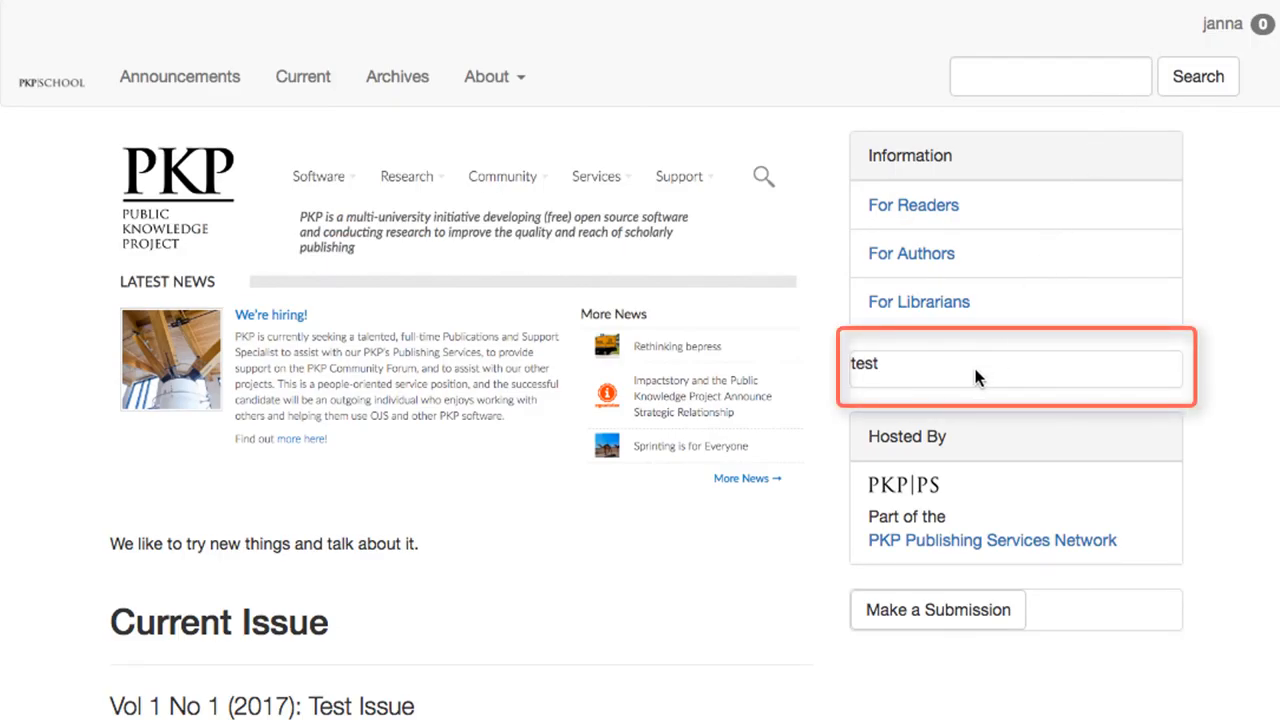